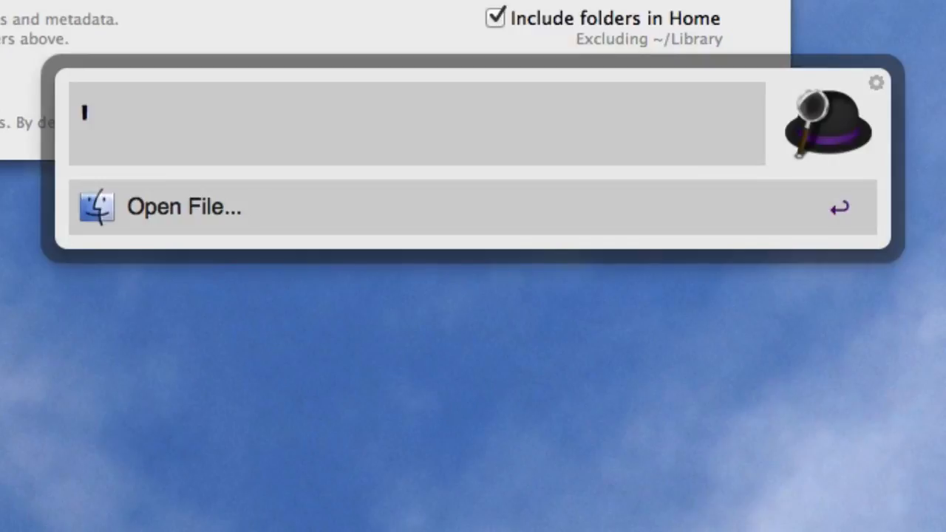
Step: Search Alfred for 'img' and 'dra' and move down through the matching results
{"action": "type", "text": "img"}
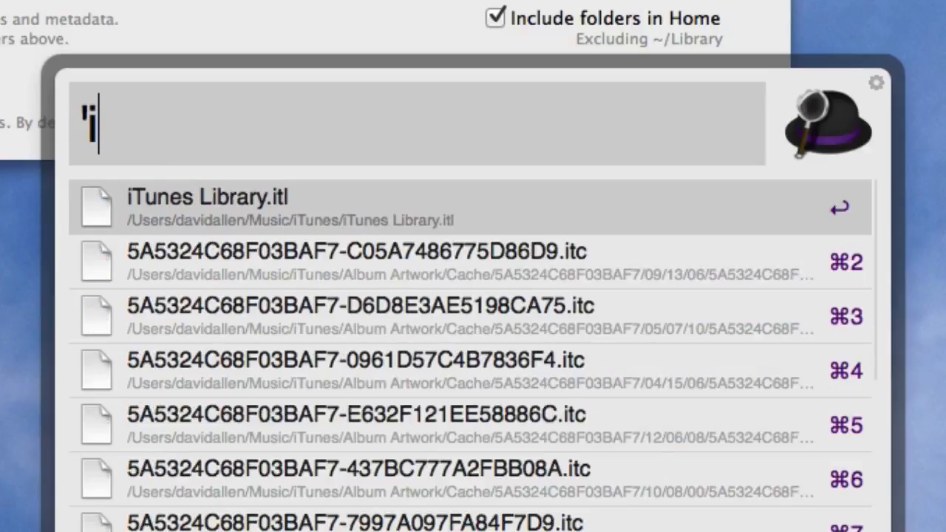
{"action": "type", "text": "dr"}
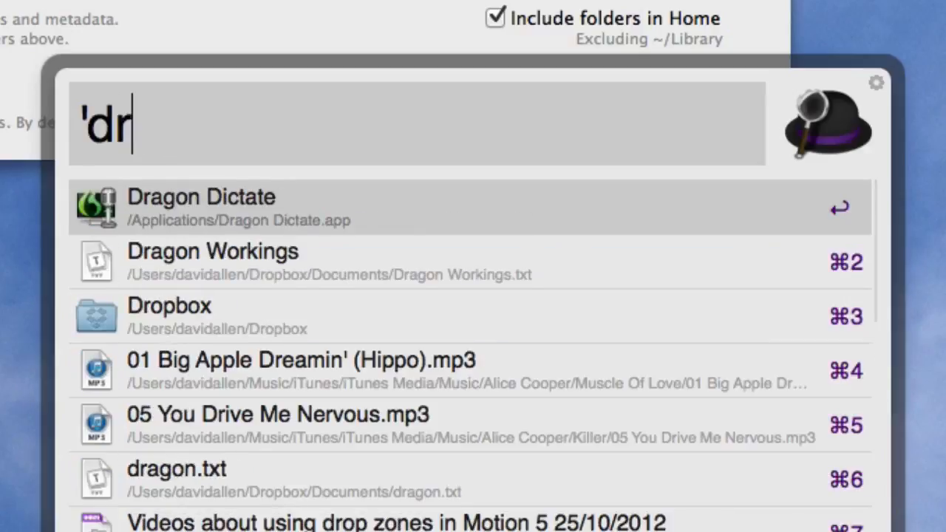
{"action": "type", "text": "a"}
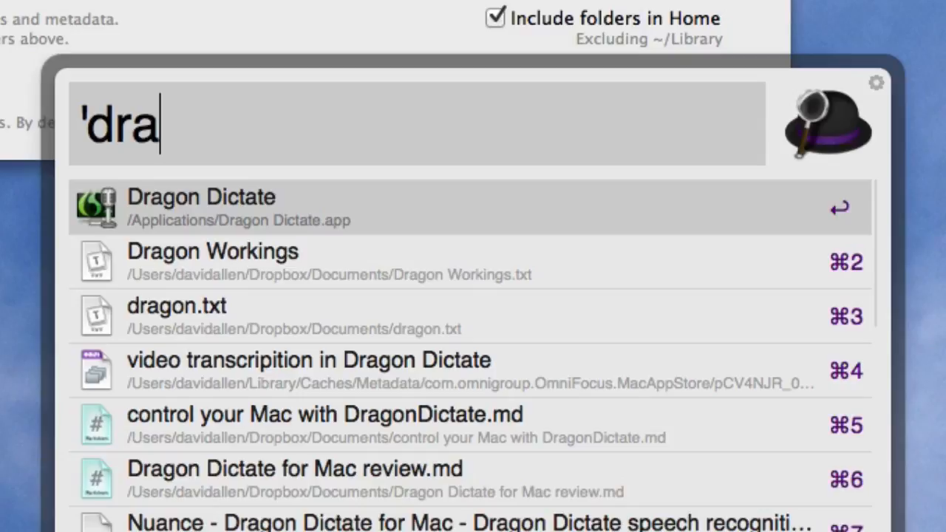
{"action": "key", "text": "Down"}
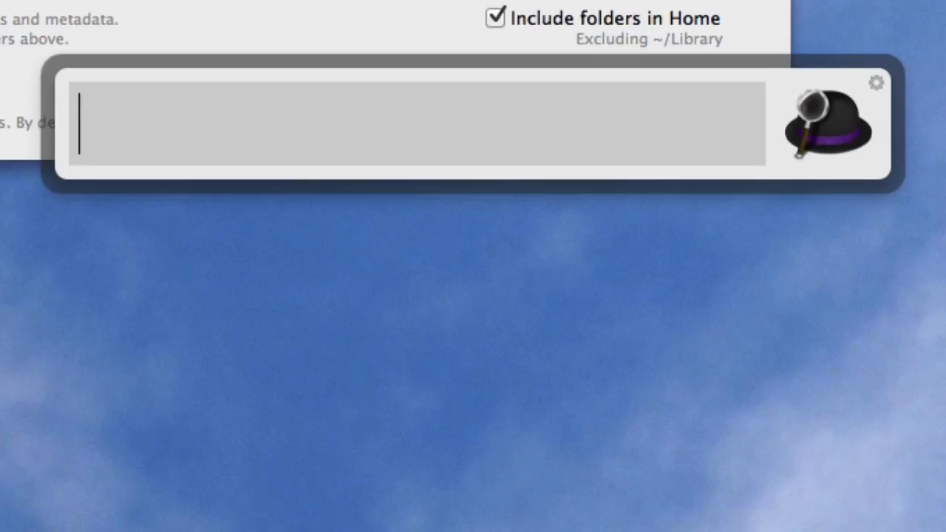
Step: Run the 'find drag', 'open drag' and 'find dr' file keyword searches in Alfred
{"action": "type", "text": "fi"}
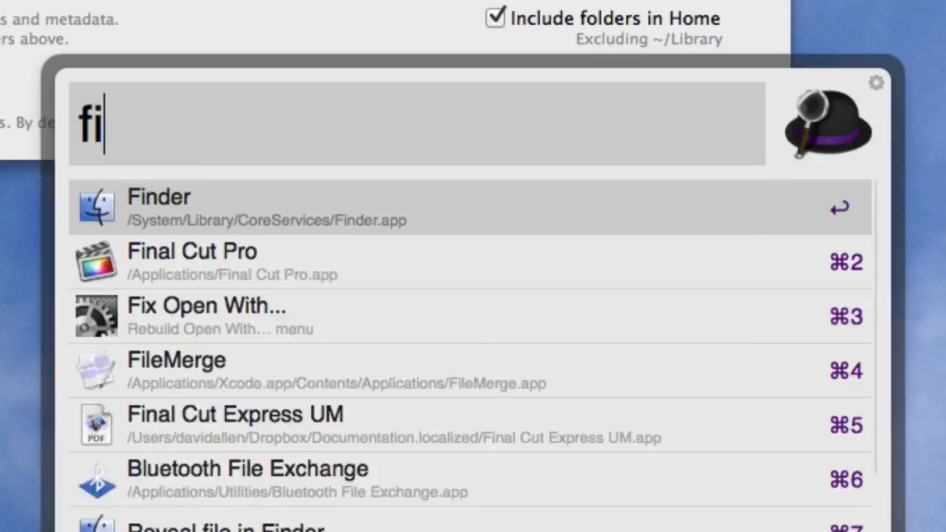
{"action": "type", "text": "nd"}
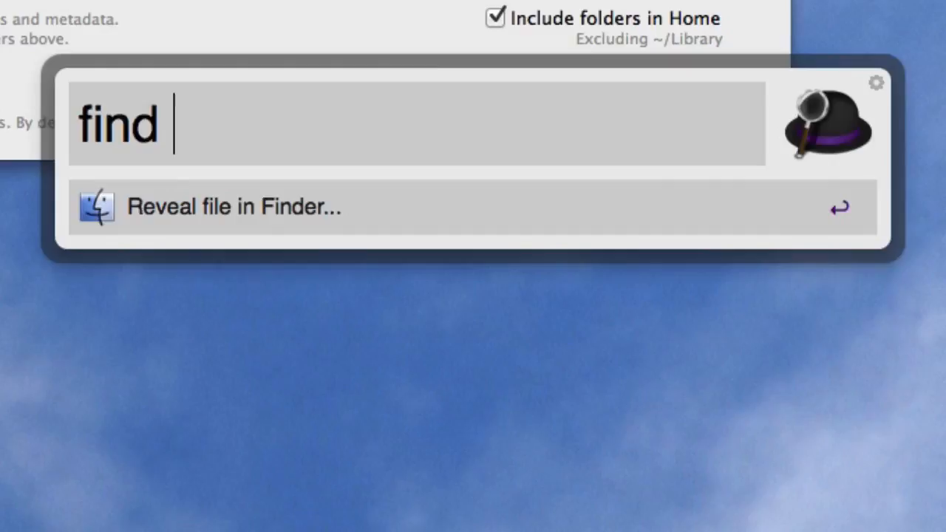
{"action": "type", "text": "drag"}
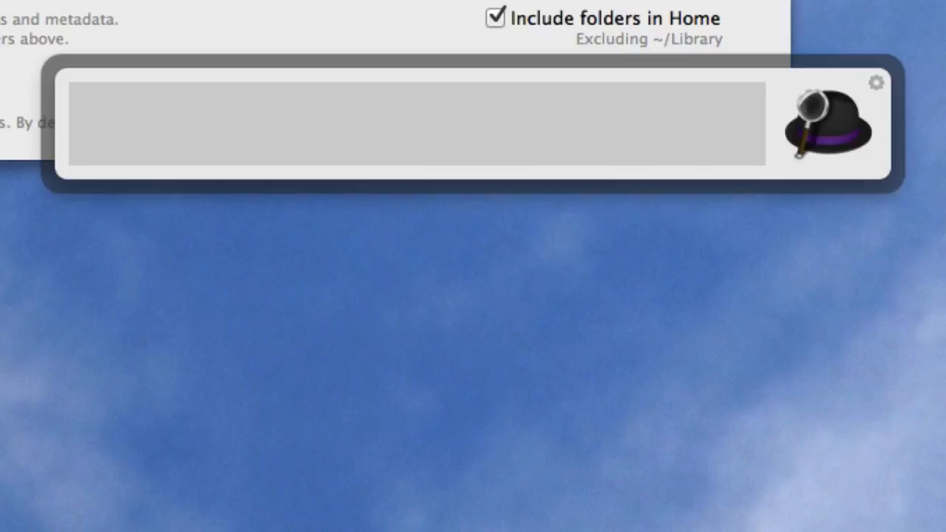
{"action": "type", "text": "open"}
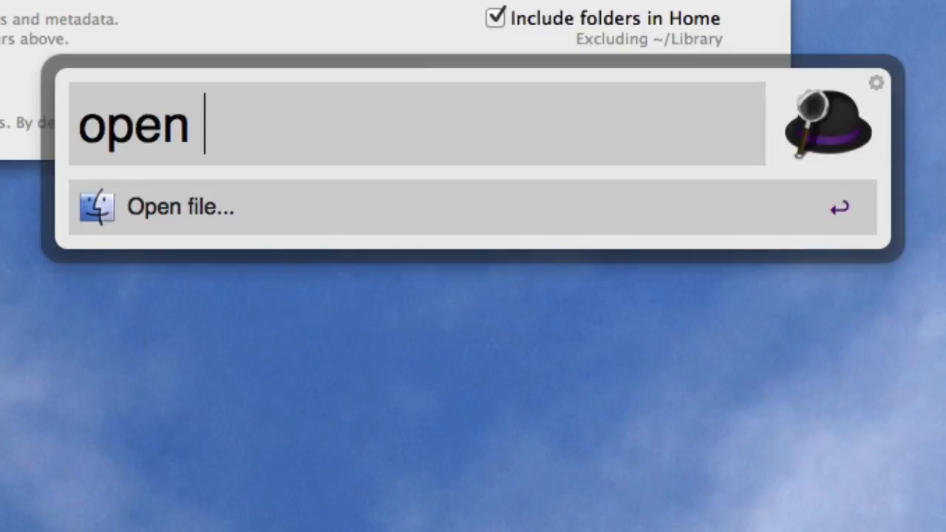
{"action": "type", "text": "drag"}
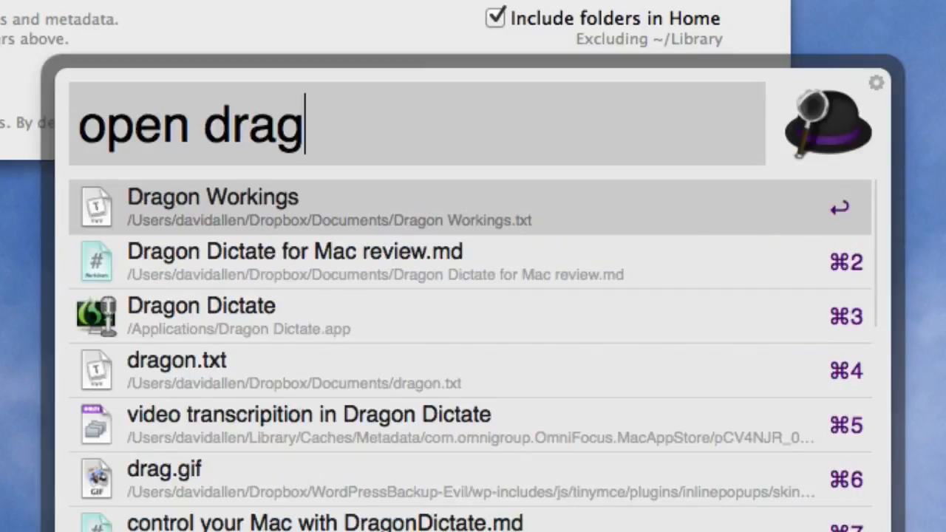
{"action": "type", "text": "find"}
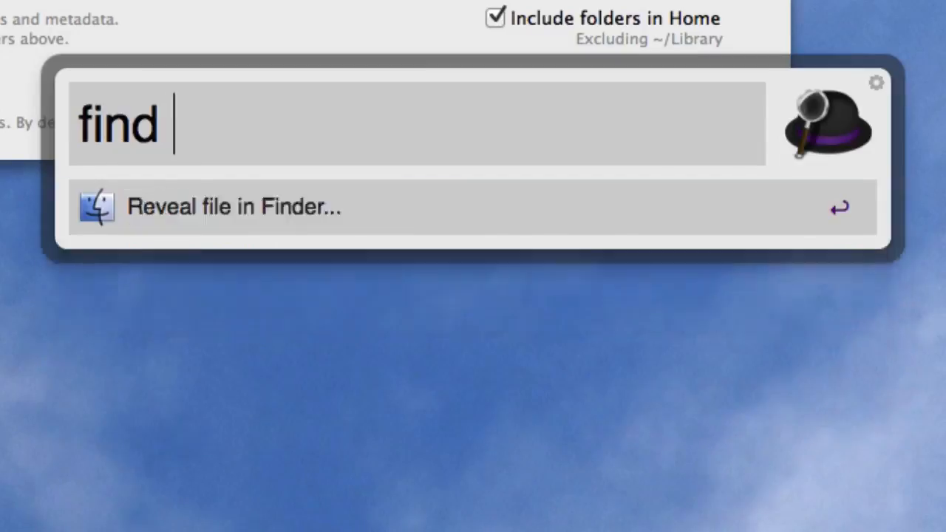
{"action": "type", "text": "dr"}
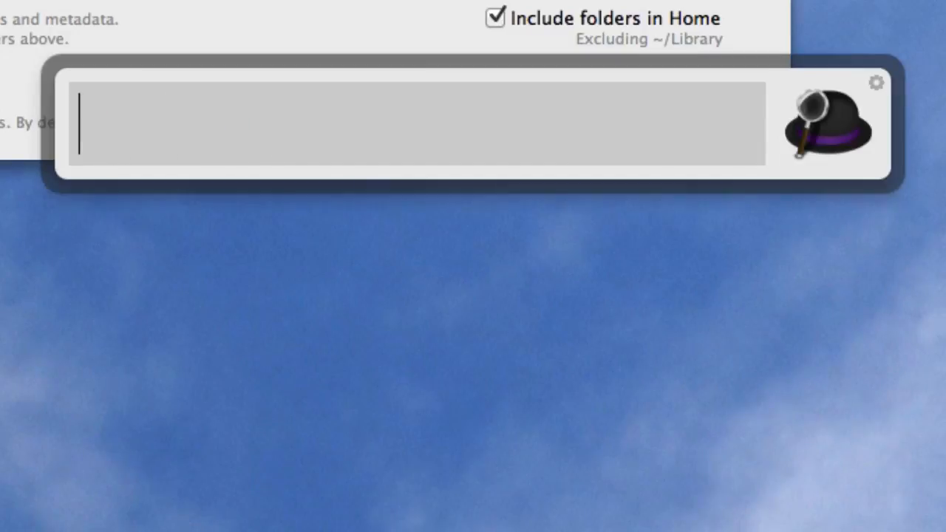
Step: Search with the apostrophe prefix for 'dra', then browse the root folder with '/'
{"action": "type", "text": "'"}
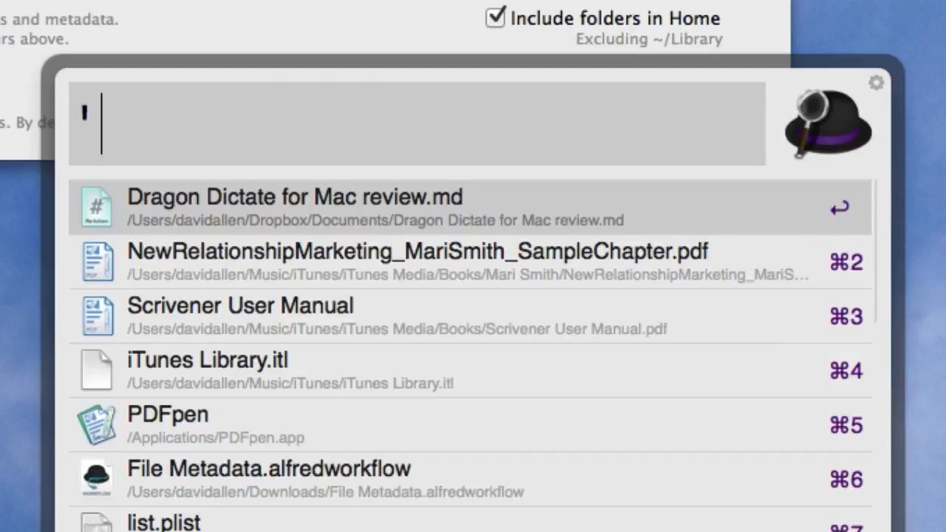
{"action": "type", "text": "dra"}
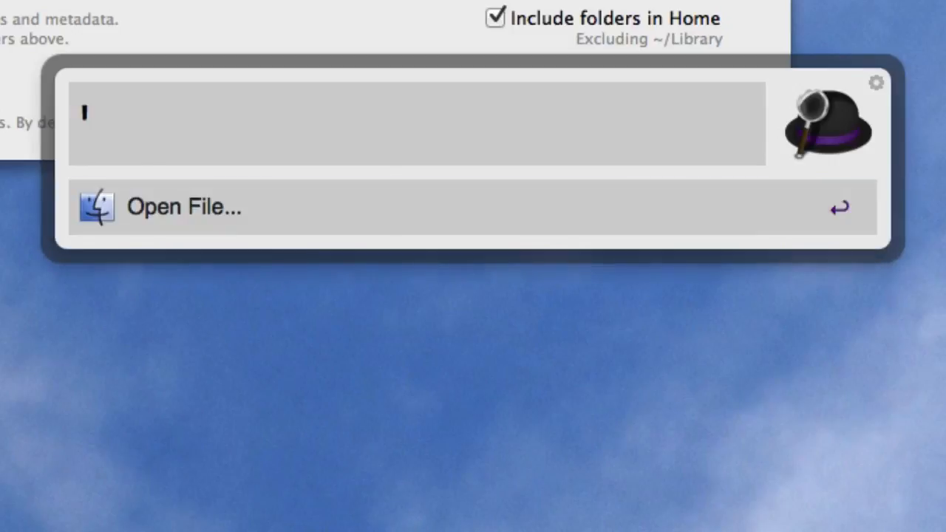
{"action": "type", "text": "d"}
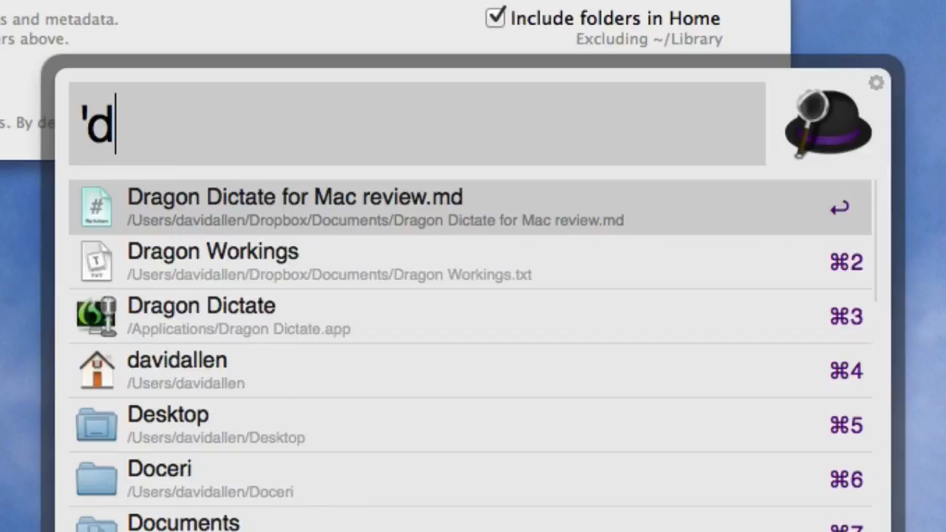
{"action": "type", "text": "ra"}
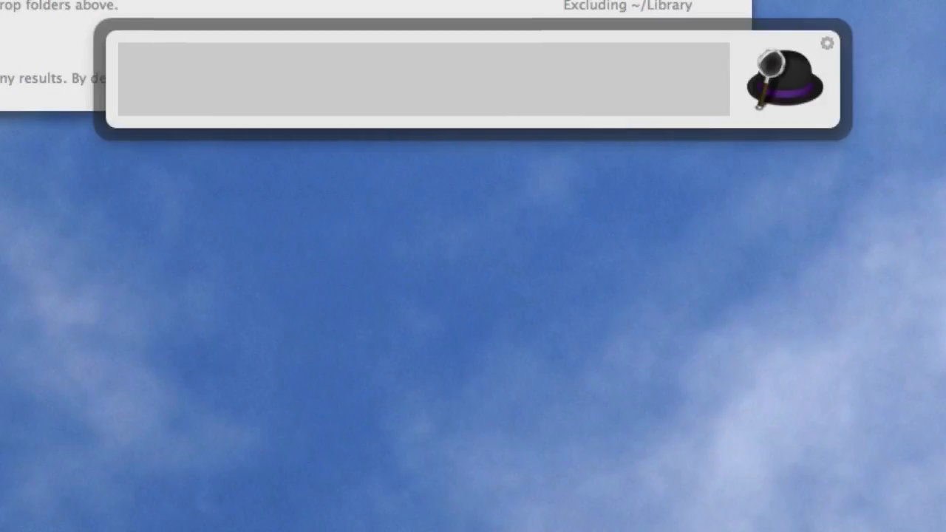
{"action": "type", "text": "/"}
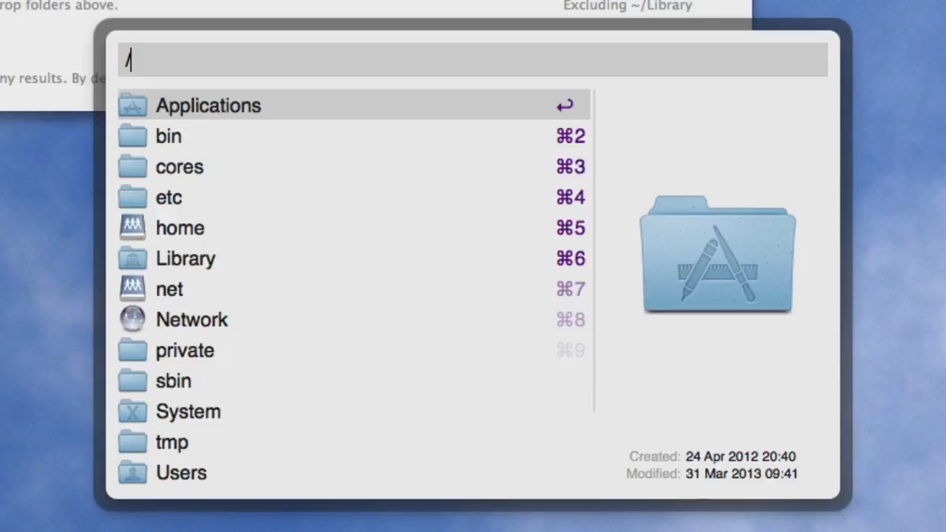
{"action": "type", "text": "u"}
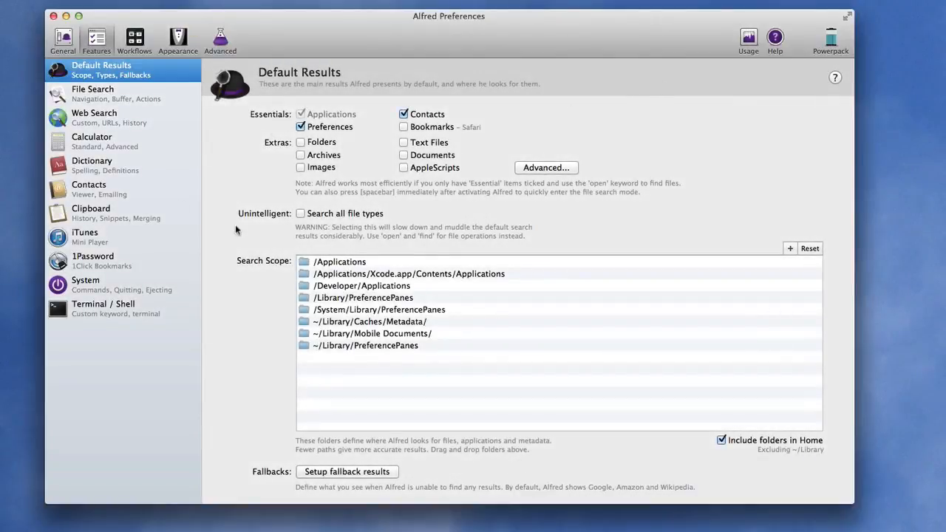
Step: Show the File Search Navigation options in Preferences and adjust the arrow-key setting
{"action": "left_click", "coordinate": [92, 93]}
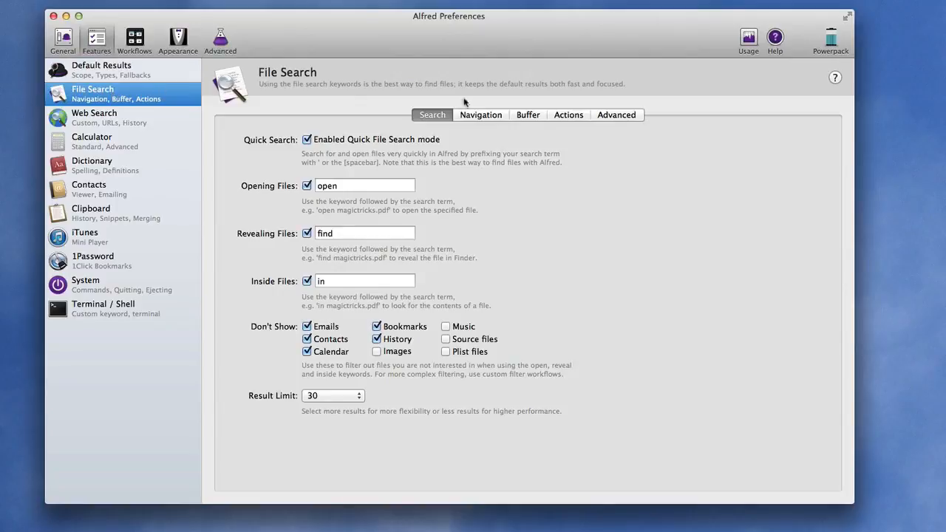
{"action": "left_click", "coordinate": [480, 115]}
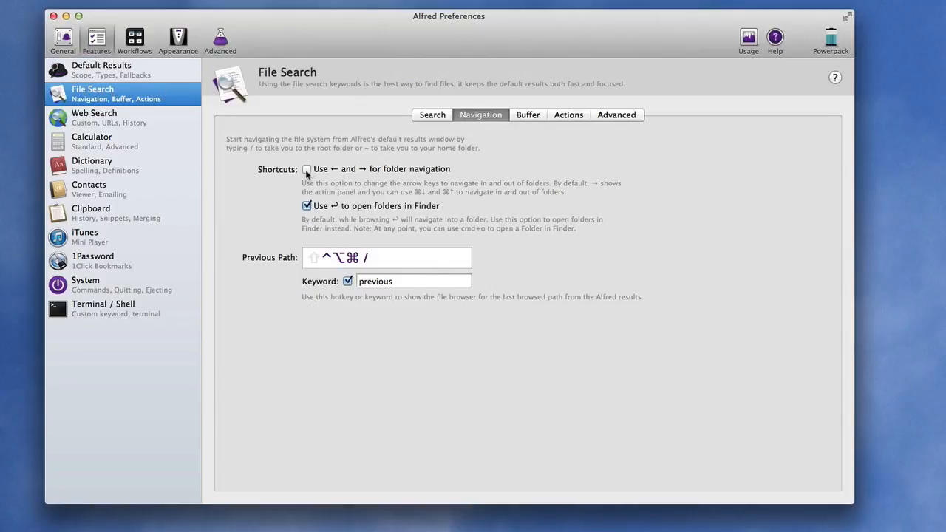
{"action": "left_click", "coordinate": [308, 168]}
{"action": "type", "text": "/"}
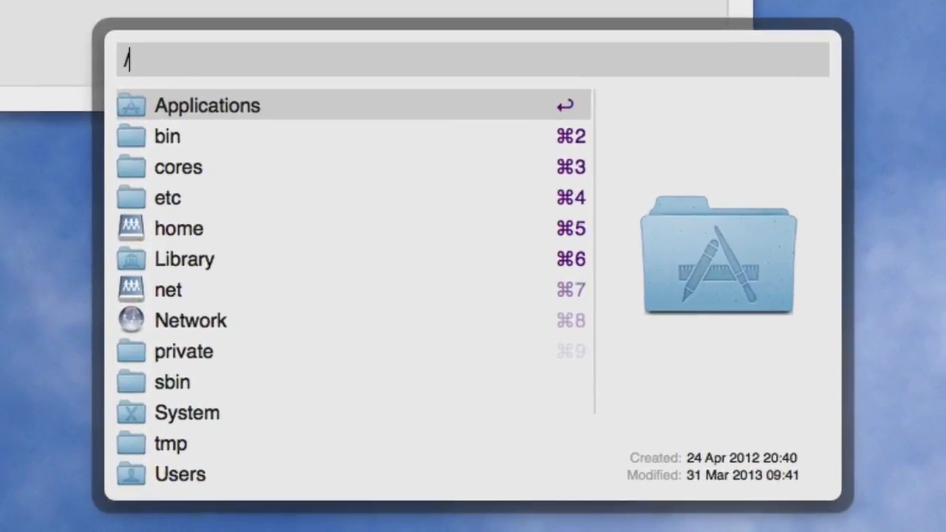
{"action": "left_click", "coordinate": [168, 290]}
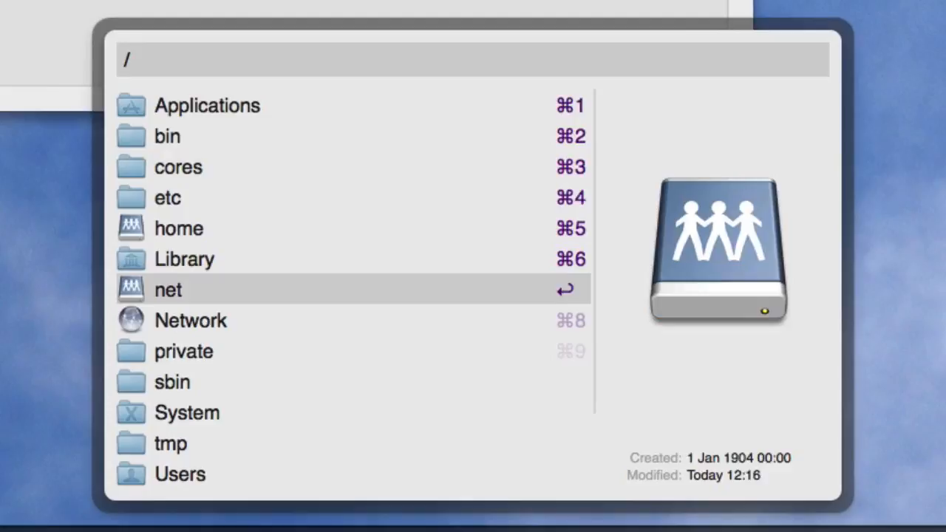
{"action": "left_click", "coordinate": [180, 472]}
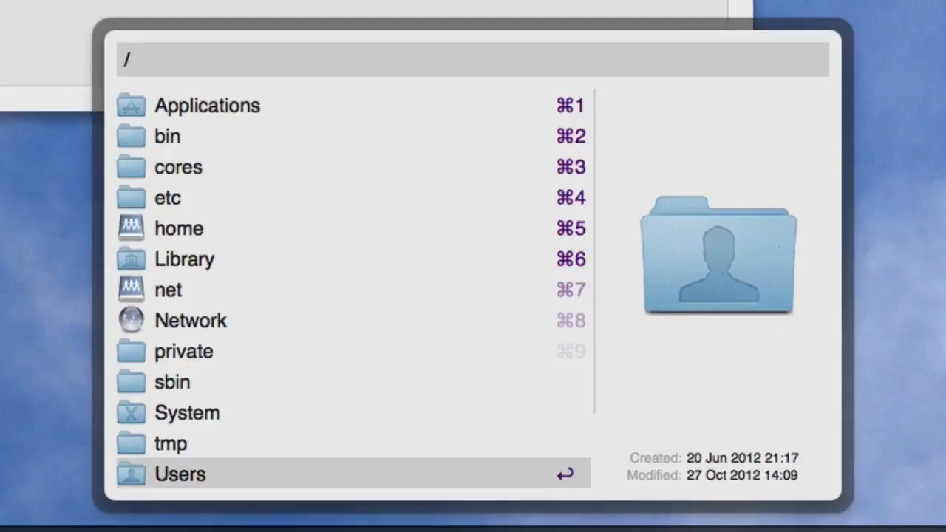
{"action": "left_click", "coordinate": [180, 473]}
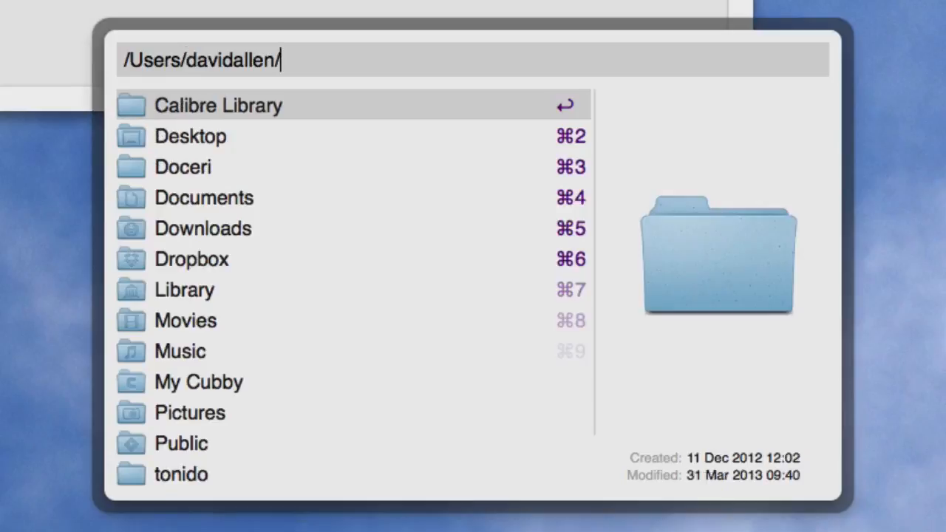
{"action": "left_click", "coordinate": [202, 227]}
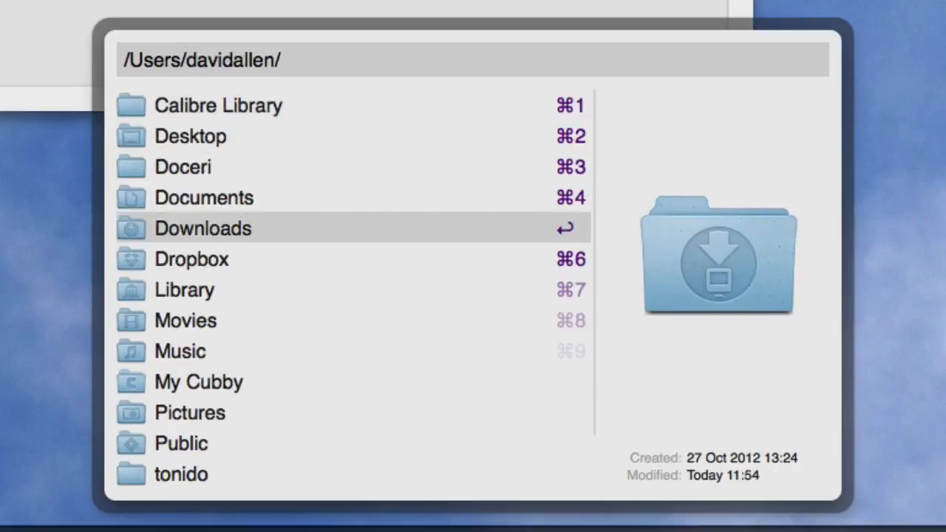
{"action": "double_click", "coordinate": [202, 227]}
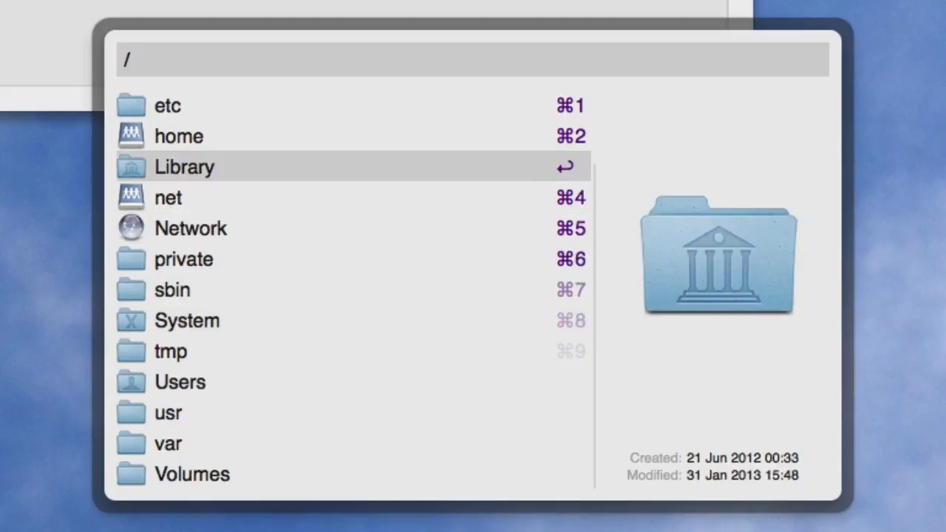
{"action": "key", "text": "Return"}
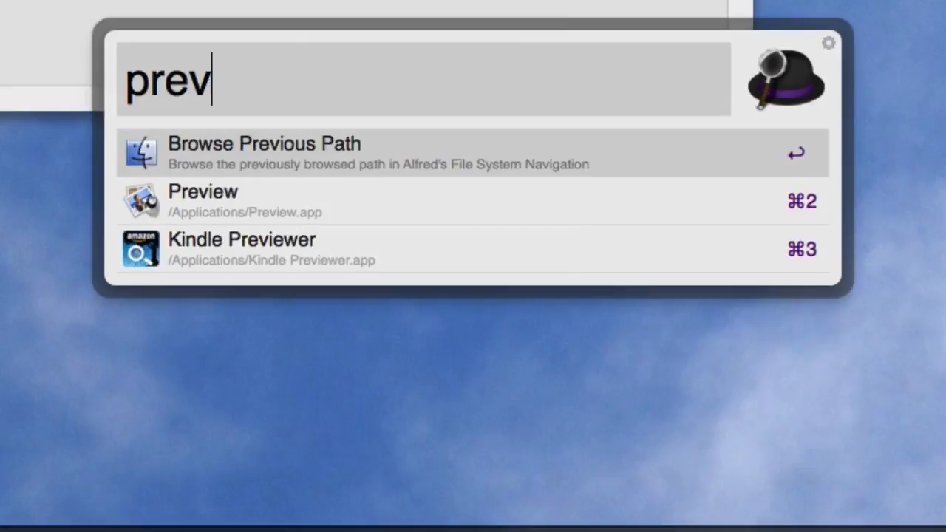
{"action": "type", "text": "ious"}
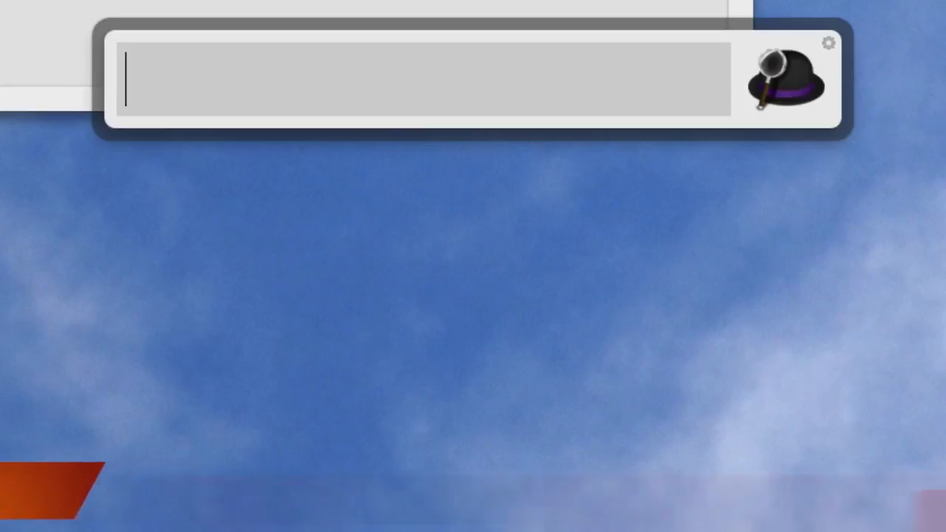
Step: Query 'slee' and 'res' to list the Sleep and Restart commands, selecting Restart
{"action": "type", "text": "s"}
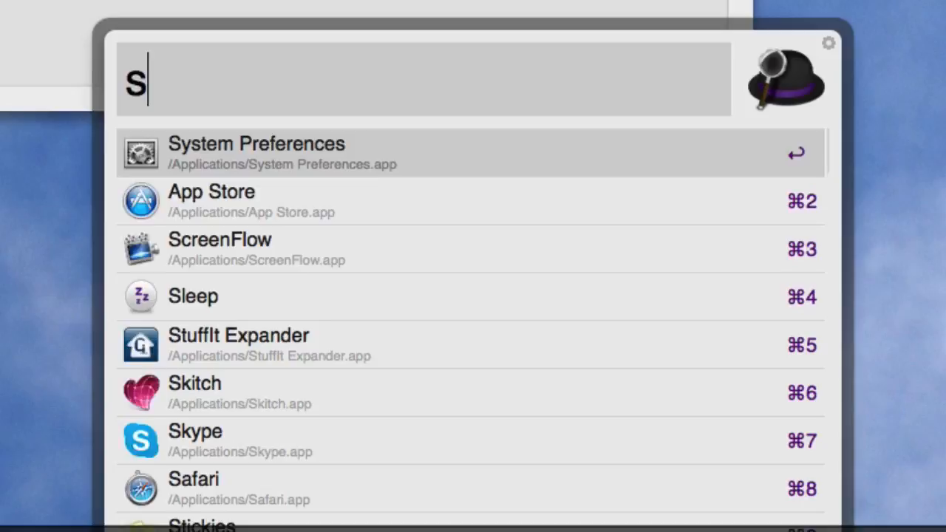
{"action": "type", "text": "lee"}
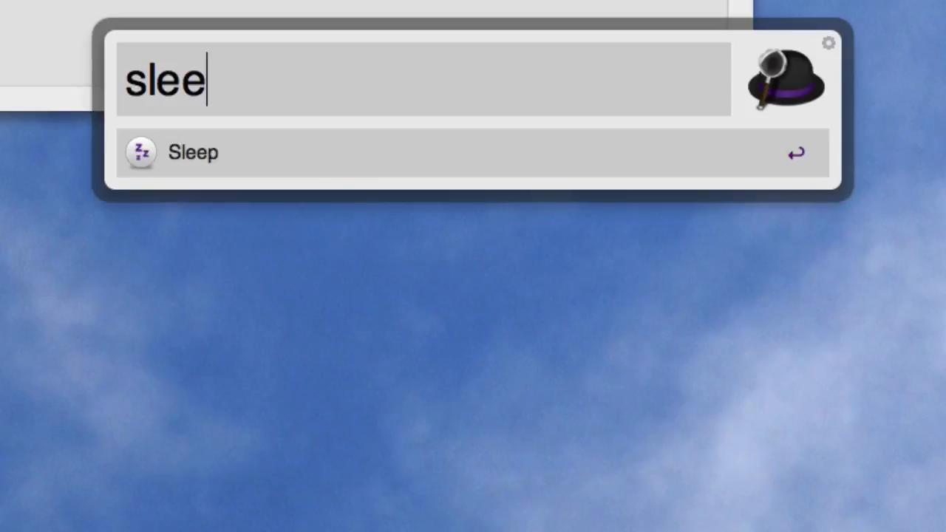
{"action": "type", "text": "re"}
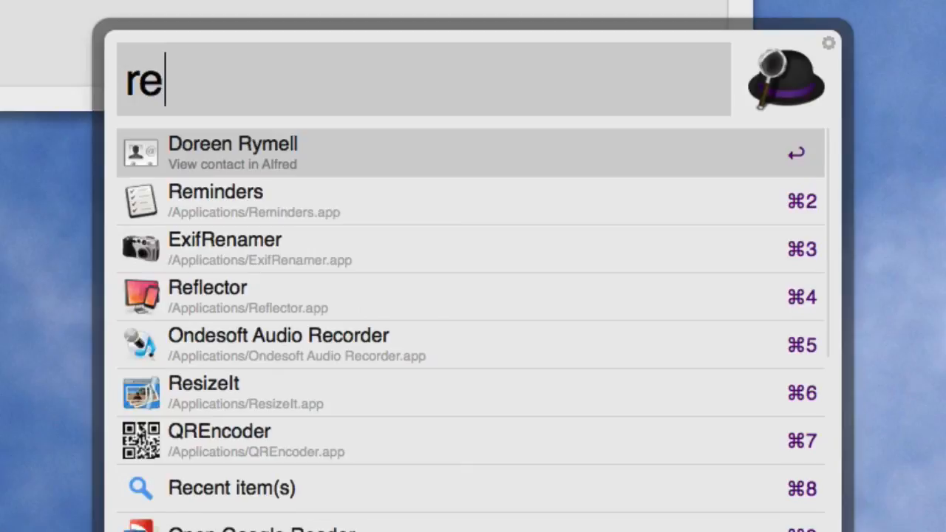
{"action": "type", "text": "s"}
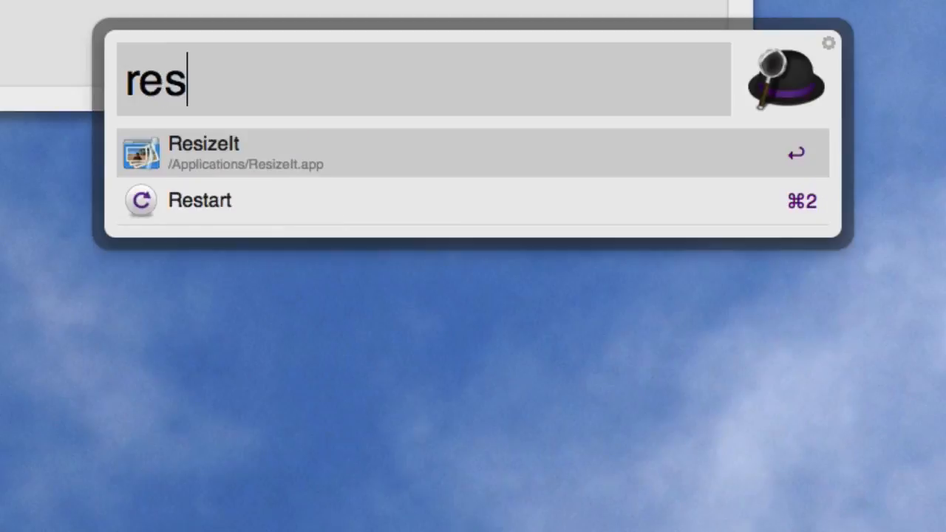
{"action": "key", "text": "Down"}
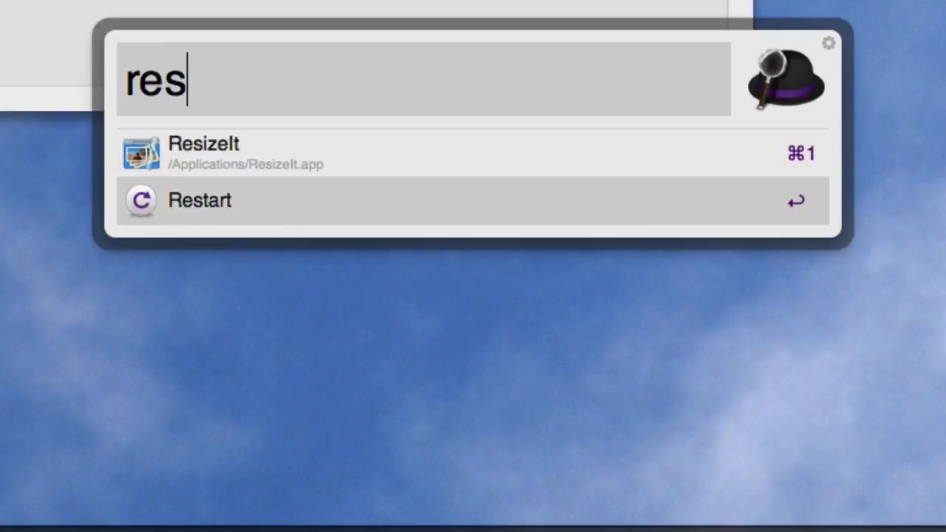
{"action": "type", "text": "cre"}
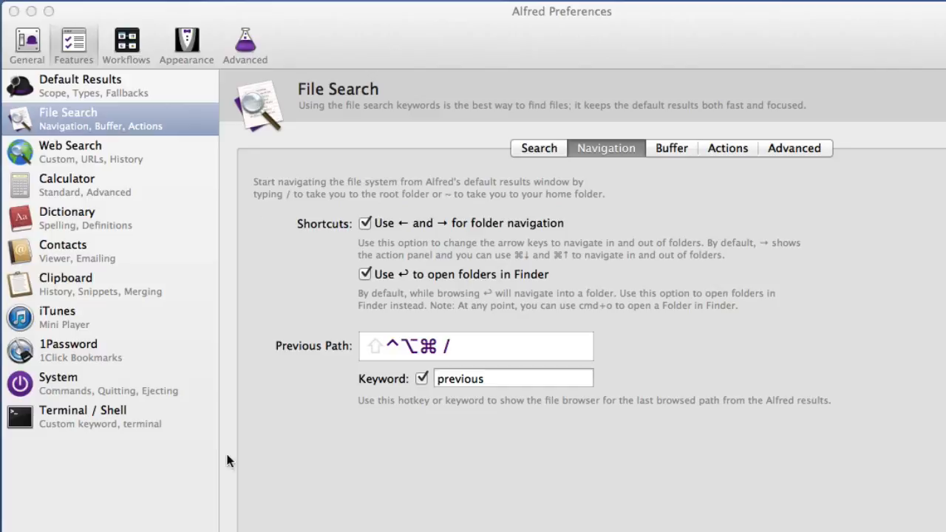
Step: Show the System commands settings with their keywords in Alfred Preferences
{"action": "left_click", "coordinate": [58, 384]}
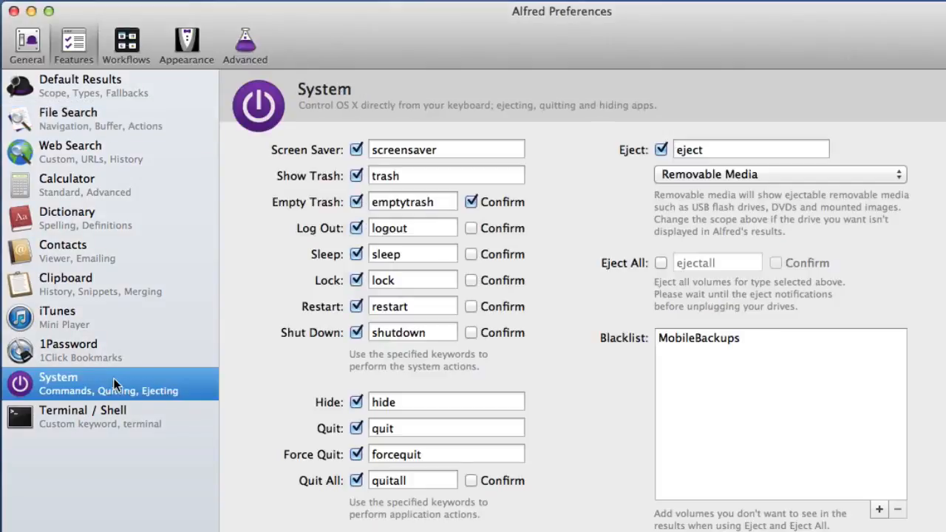
{"action": "mouse_move", "coordinate": [452, 165]}
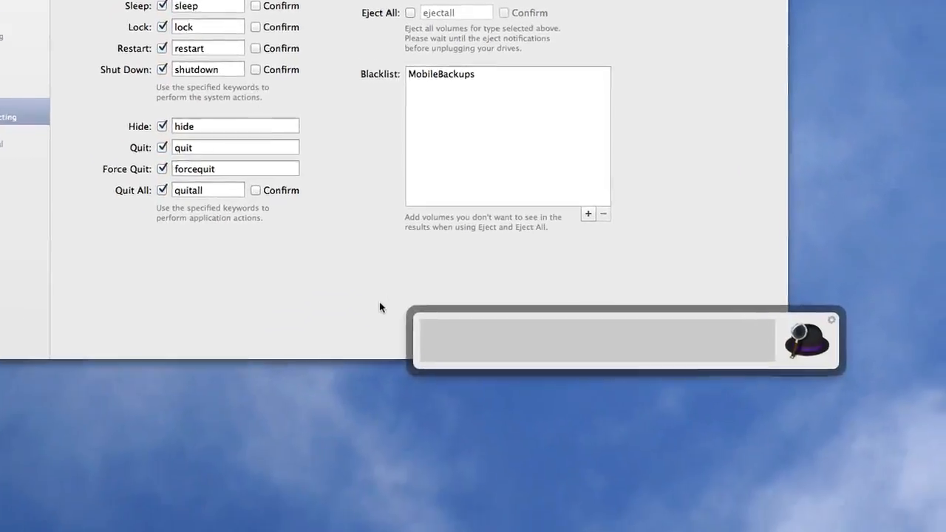
{"action": "type", "text": "text"}
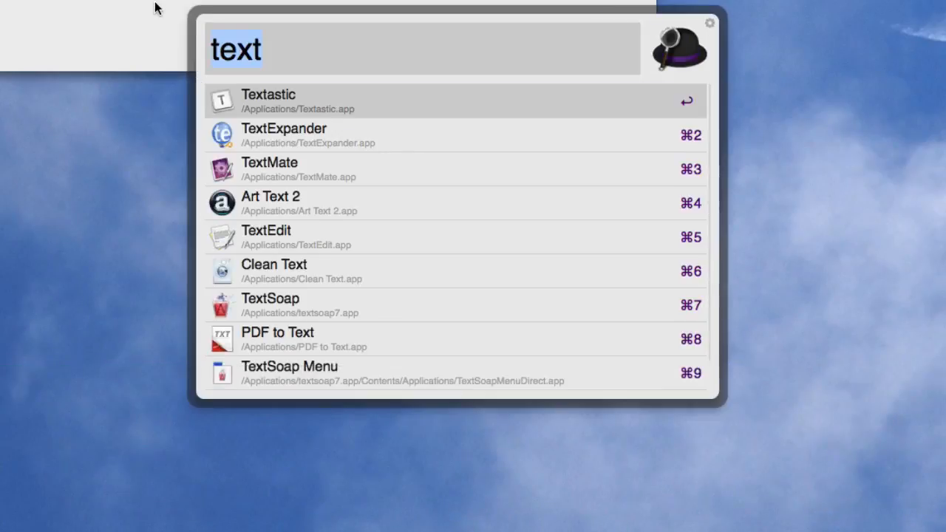
{"action": "type", "text": "forcequ"}
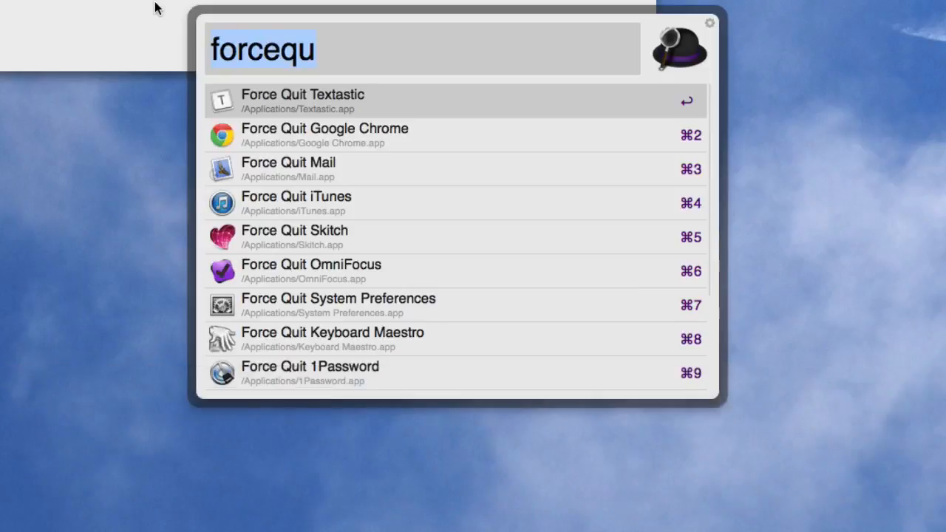
{"action": "type", "text": "'img"}
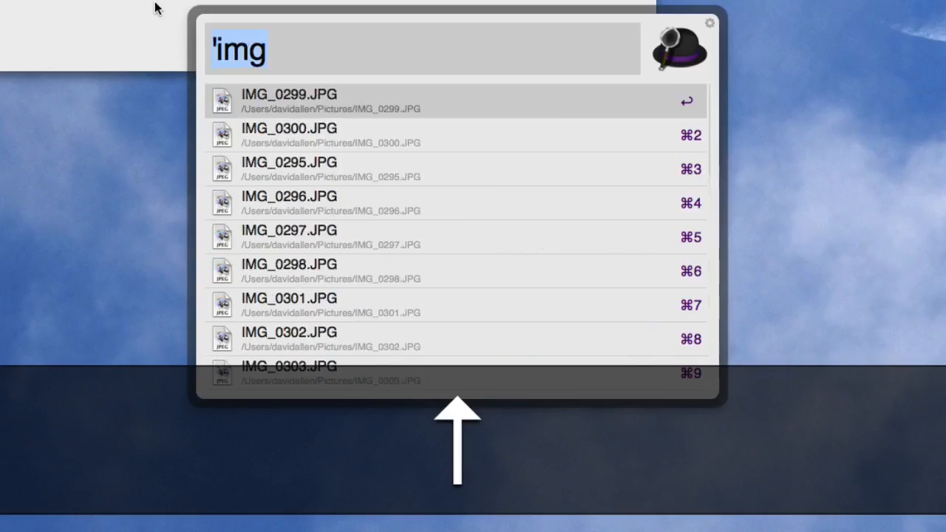
{"action": "type", "text": "in  fuzzy"}
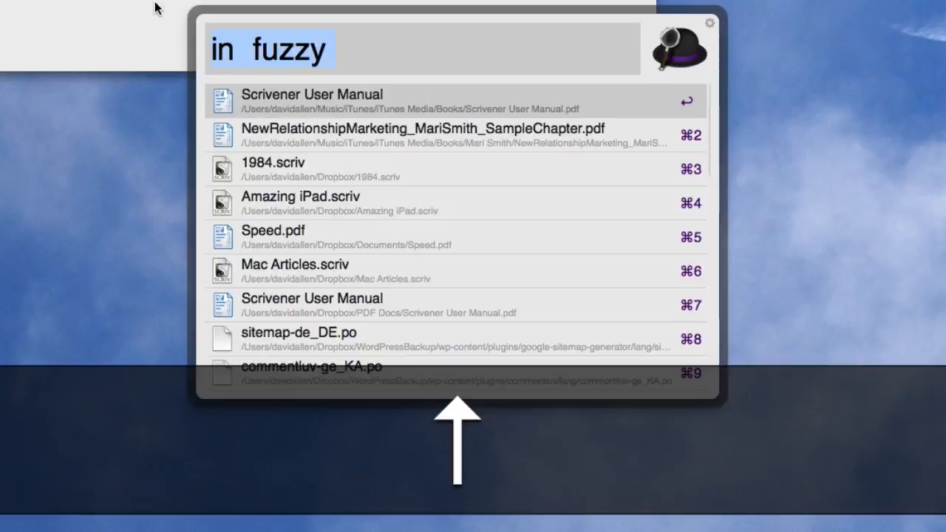
{"action": "type", "text": "open killer"}
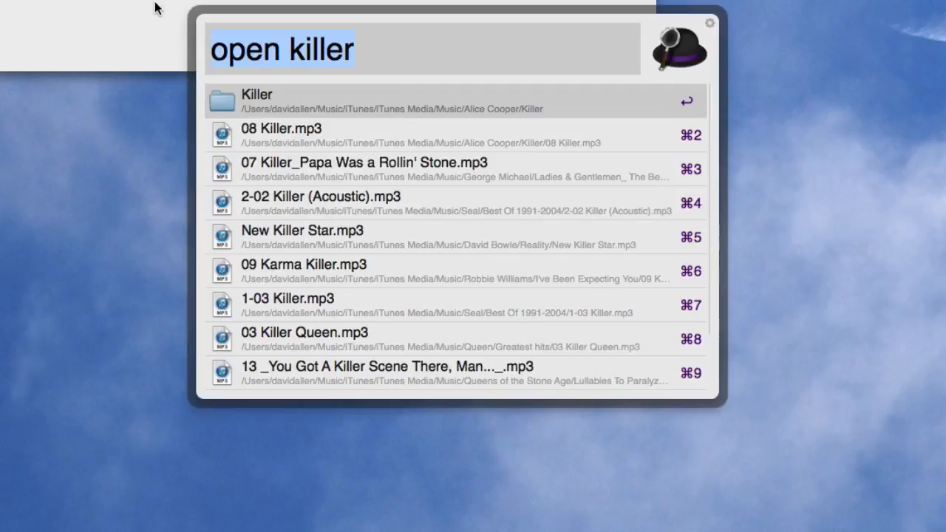
{"action": "key", "text": "backspace"}
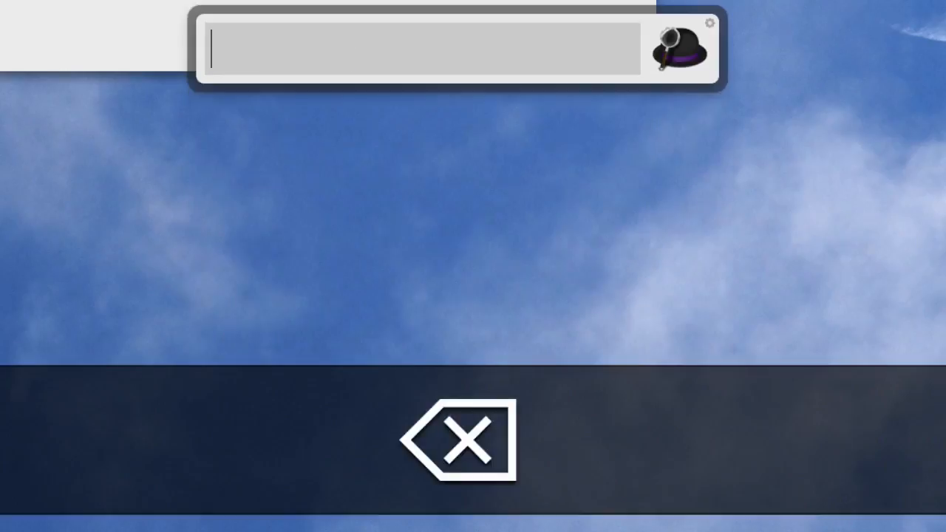
Step: Query 'mou' in Alfred and move through results to the Mou app
{"action": "type", "text": "m"}
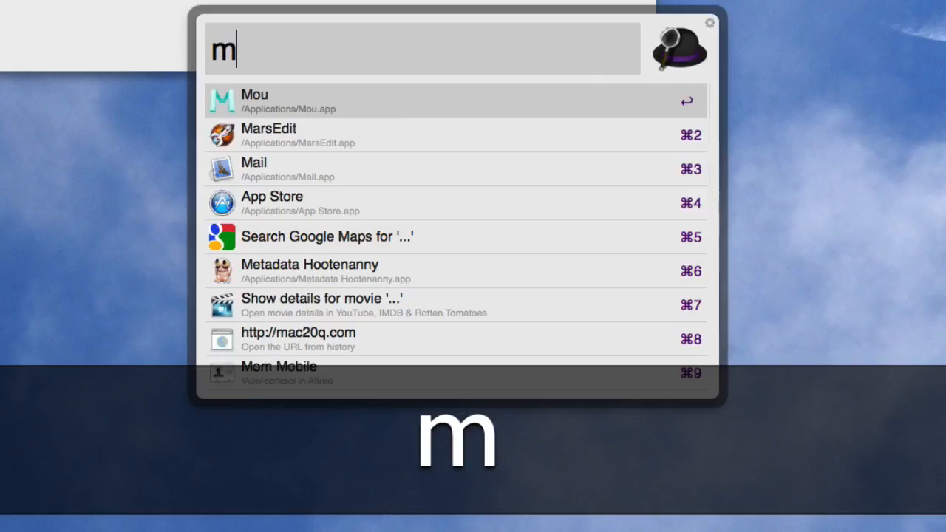
{"action": "type", "text": "ou"}
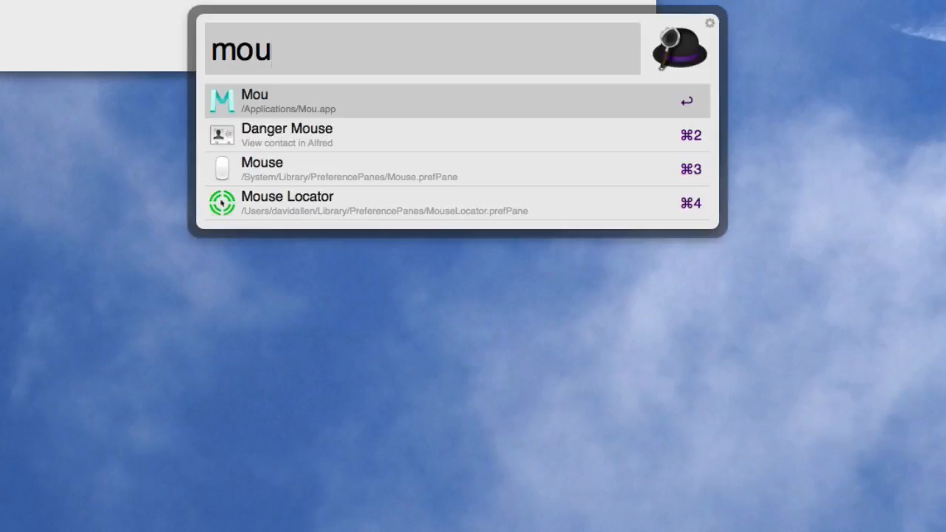
{"action": "key", "text": "BackSpace"}
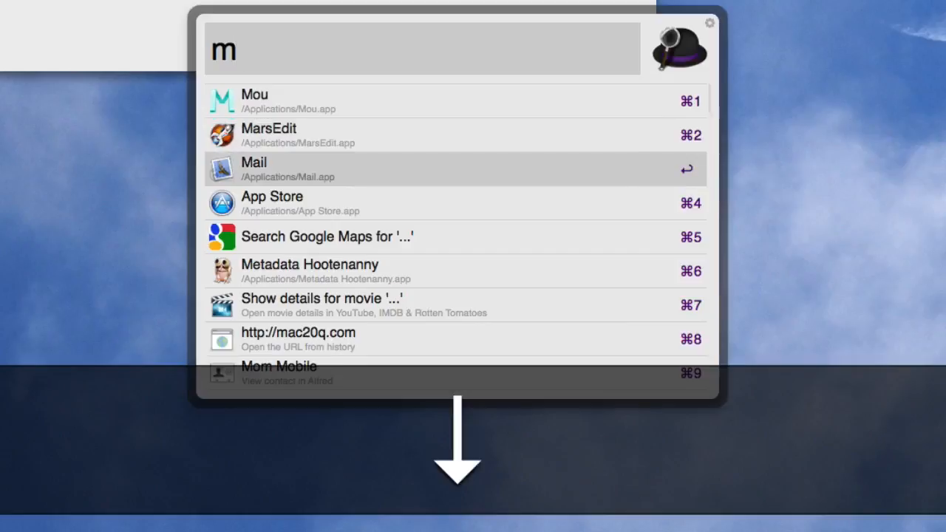
{"action": "key", "text": "up"}
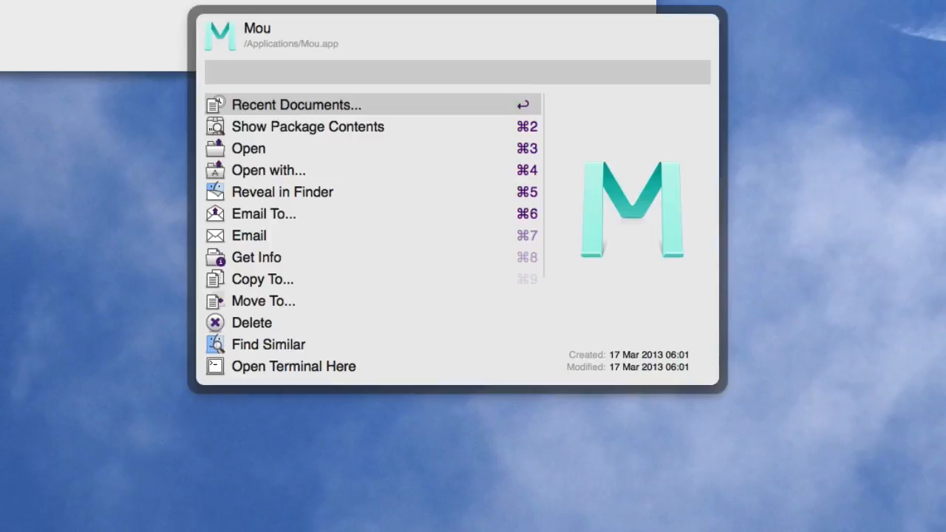
Step: List Mou's recent documents and move down through them
{"action": "left_click", "coordinate": [295, 104]}
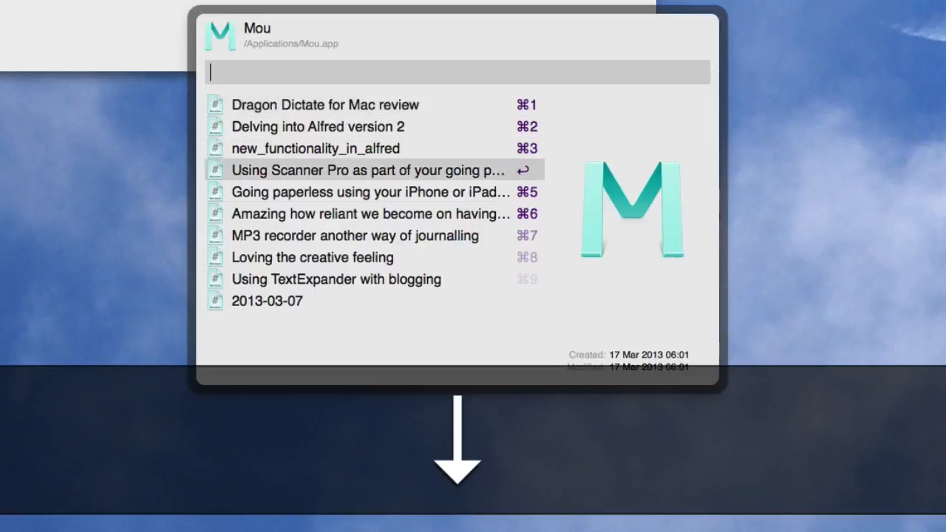
{"action": "key", "text": "Down"}
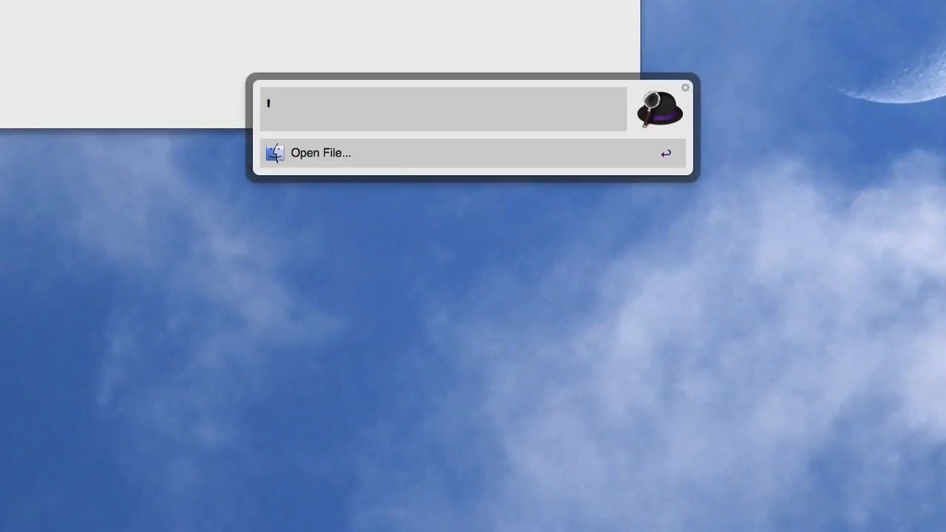
Step: Find the Dragon Dictate for Mac review via 'dra' and send it with the Email action
{"action": "type", "text": "dra"}
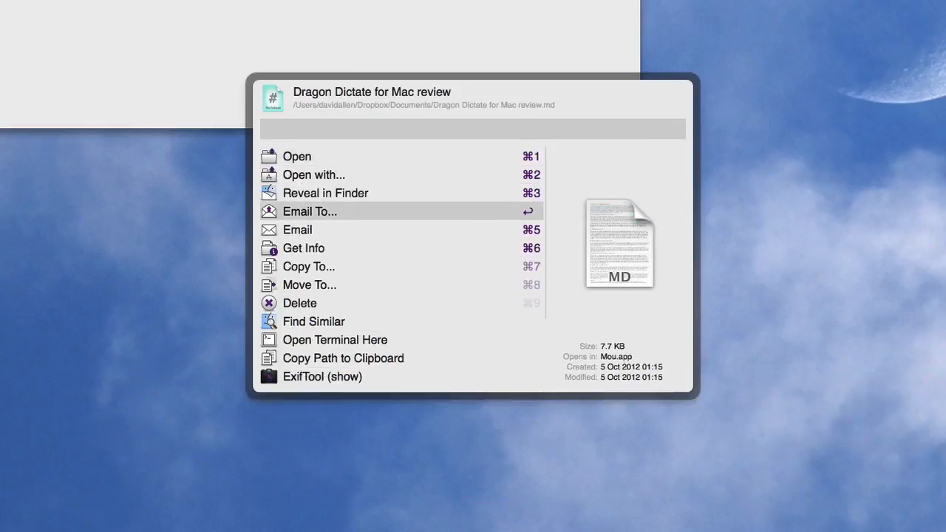
{"action": "key", "text": "Down"}
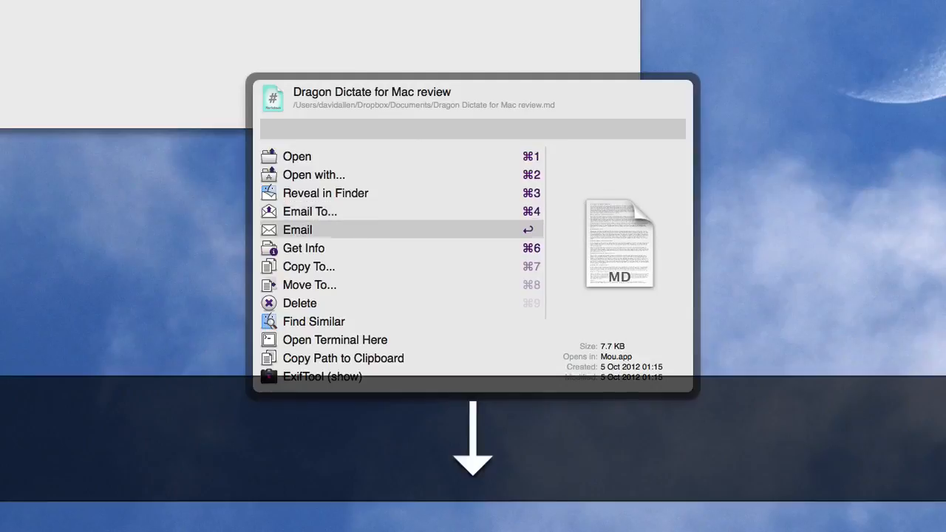
{"action": "left_click", "coordinate": [297, 231]}
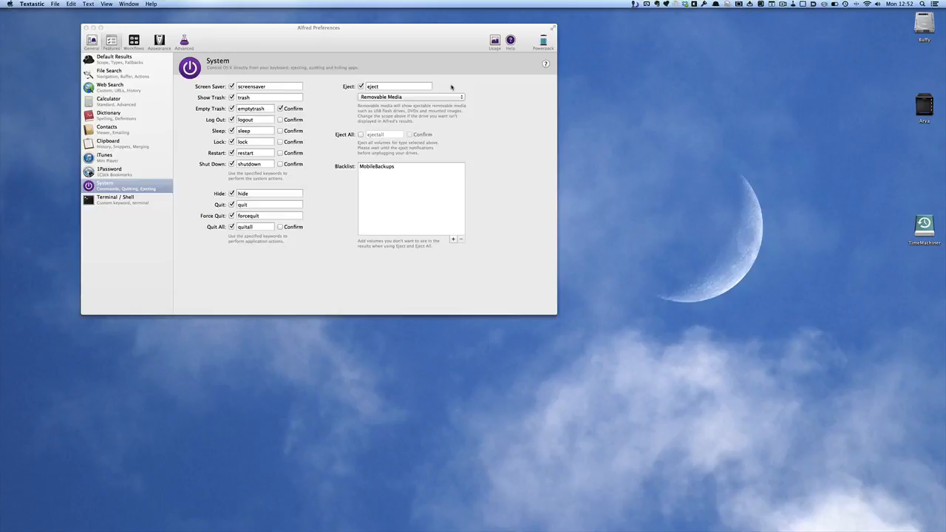
Step: Summon Alfred, query 'email fre' and start an email to the first matching contact
{"action": "key", "text": "cmd+space"}
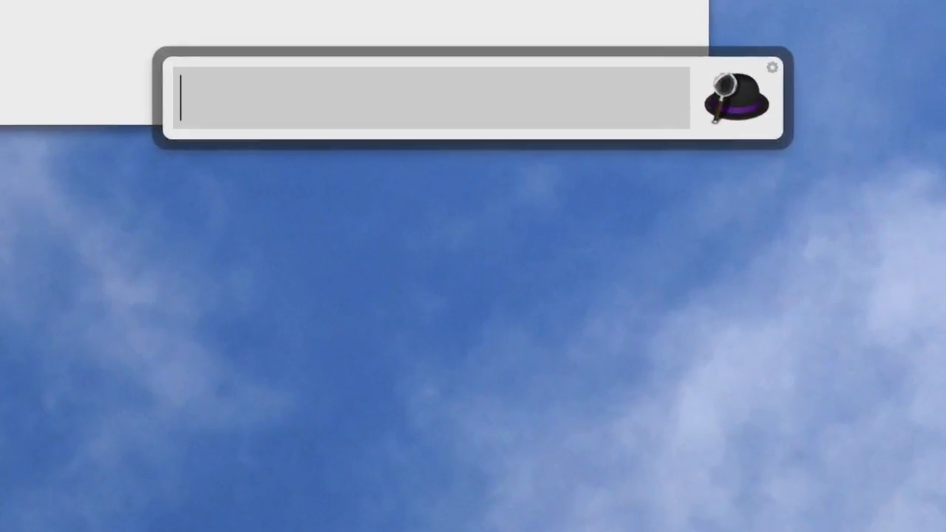
{"action": "type", "text": "ea"}
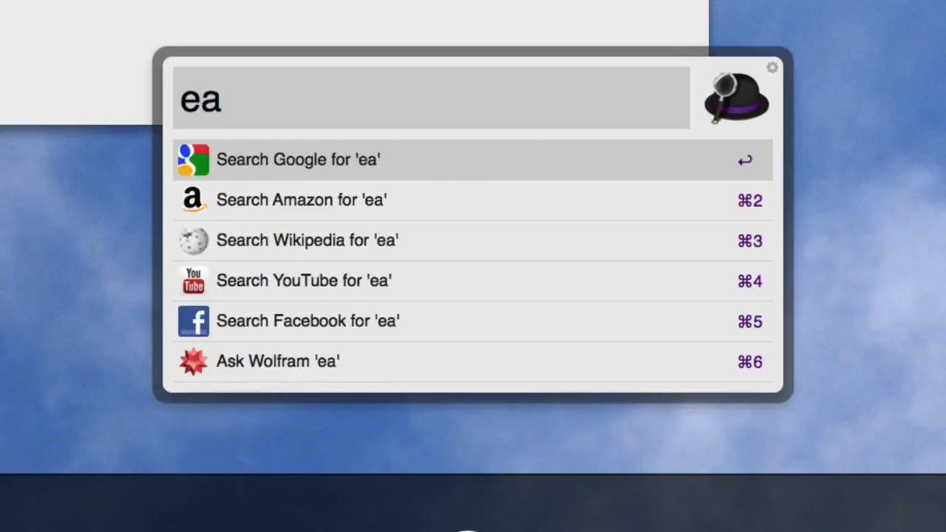
{"action": "type", "text": "mail fre"}
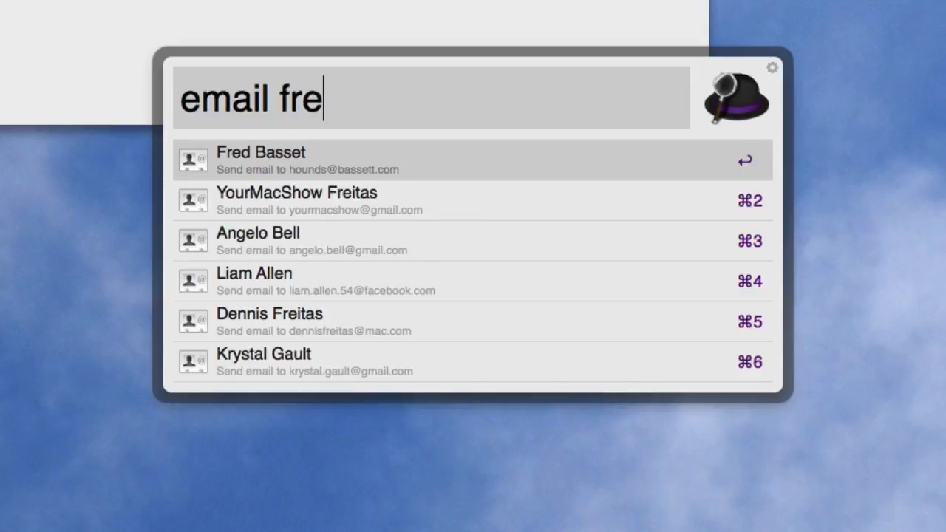
{"action": "left_click", "coordinate": [260, 159]}
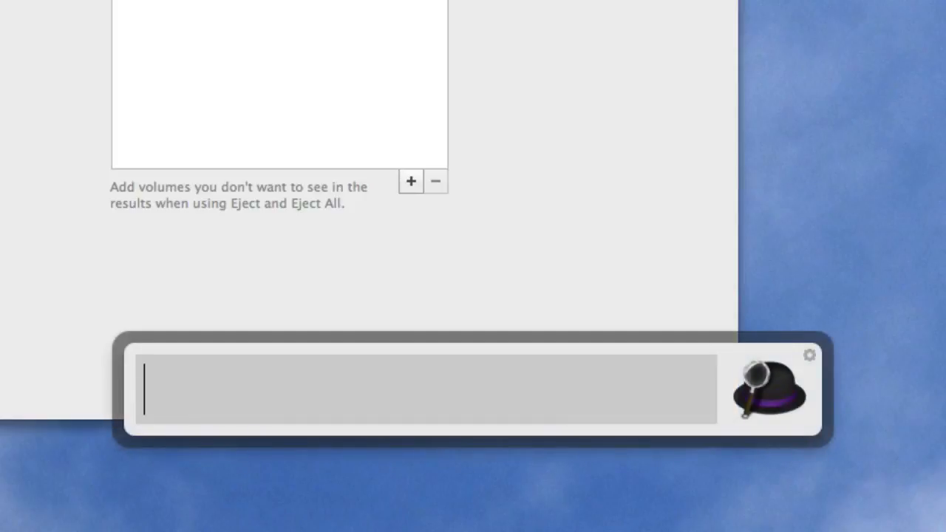
{"action": "type", "text": "Large T"}
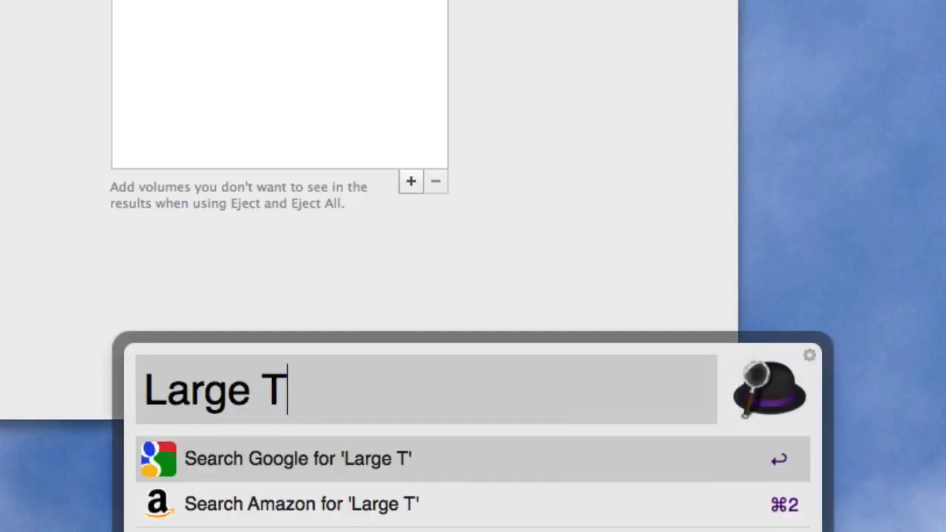
{"action": "type", "text": "ype"}
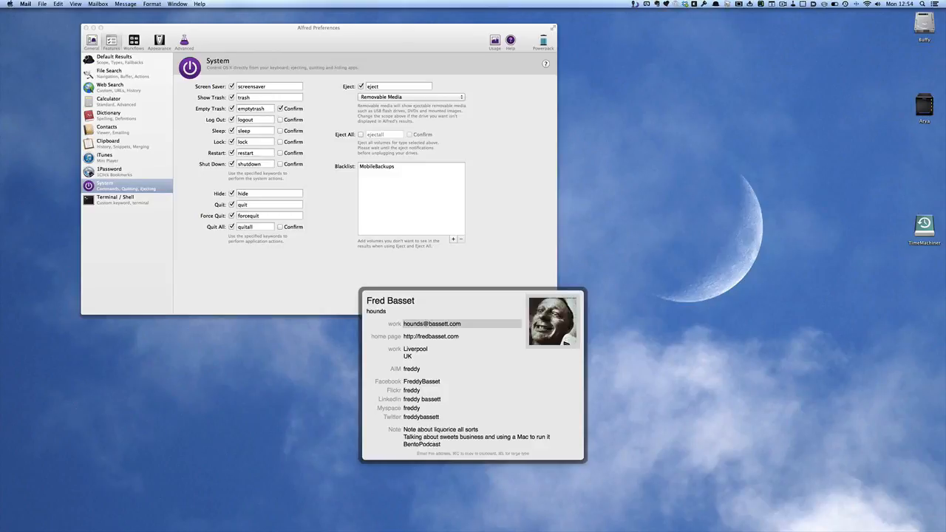
{"action": "key", "text": "cmd"}
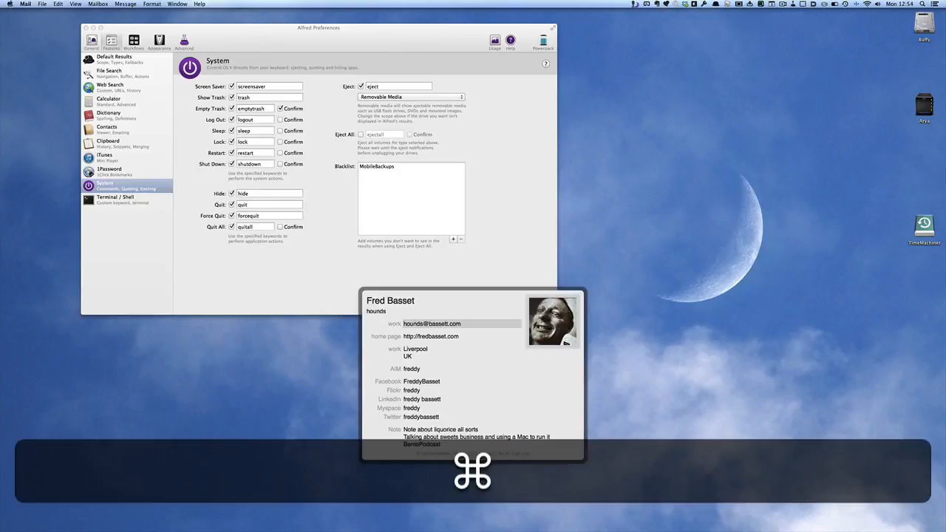
{"action": "key", "text": "cmd+l"}
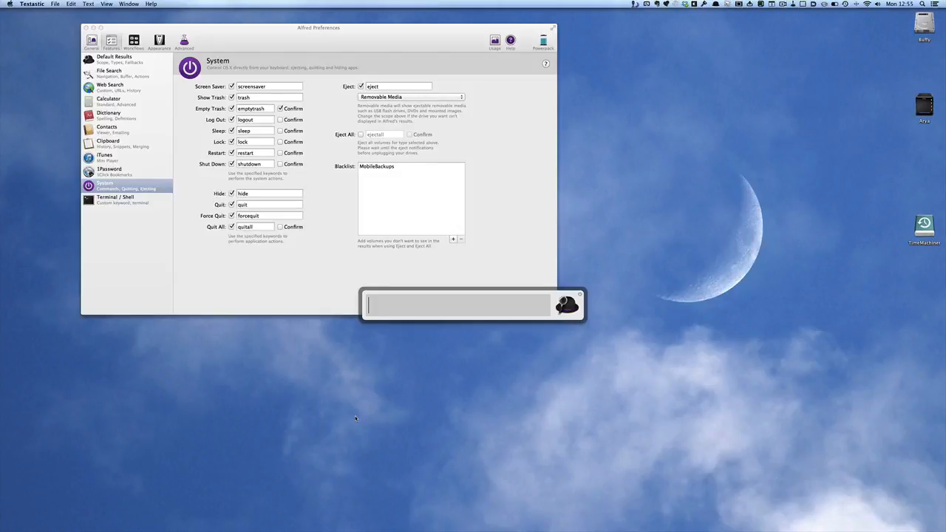
Step: Query 'fre' for contacts, clear it, then list IMG JPG files with the 'img file search
{"action": "type", "text": "fre"}
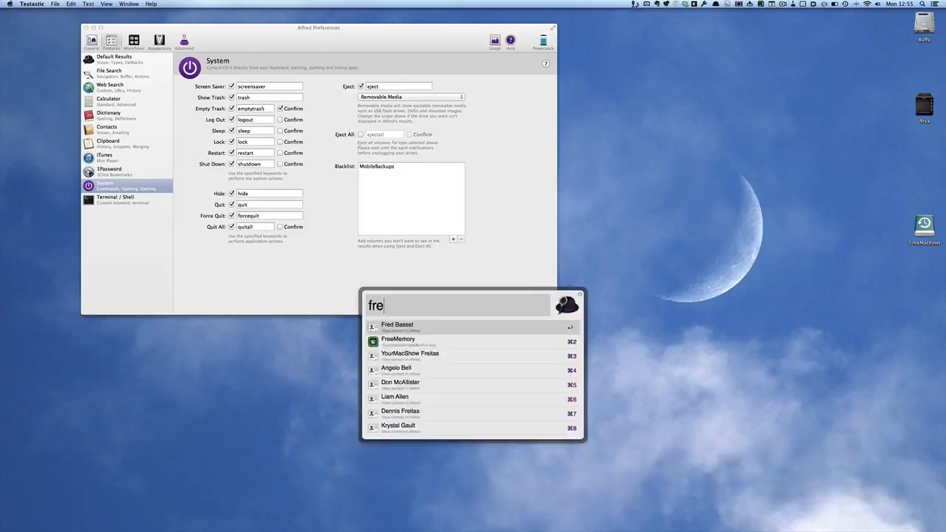
{"action": "key", "text": "cmd+l"}
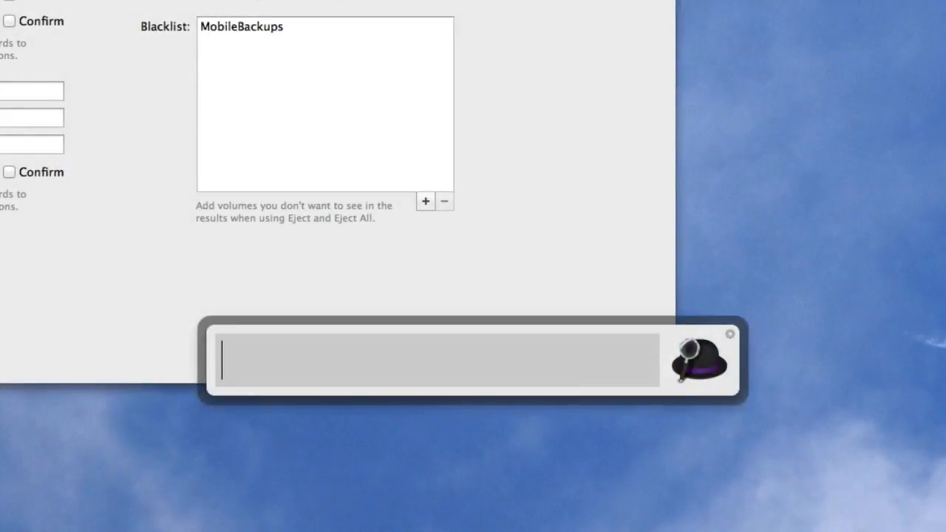
{"action": "type", "text": "img"}
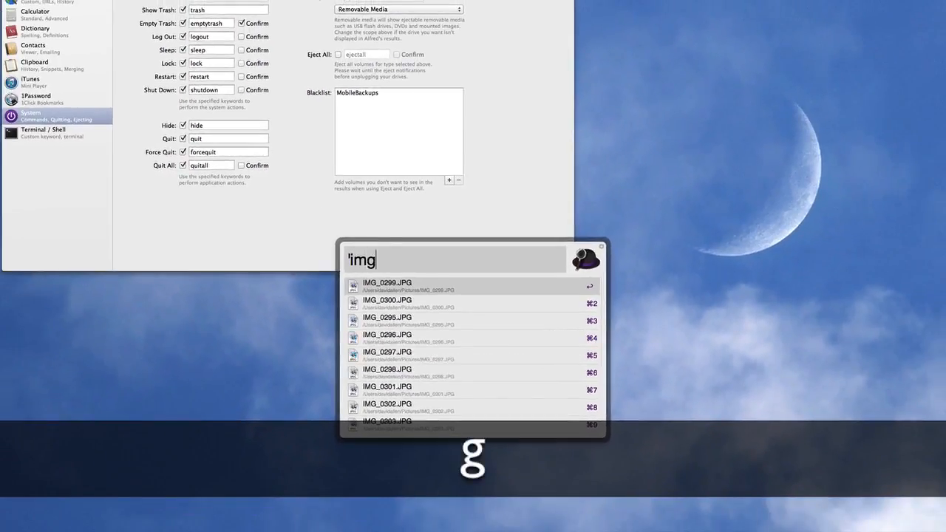